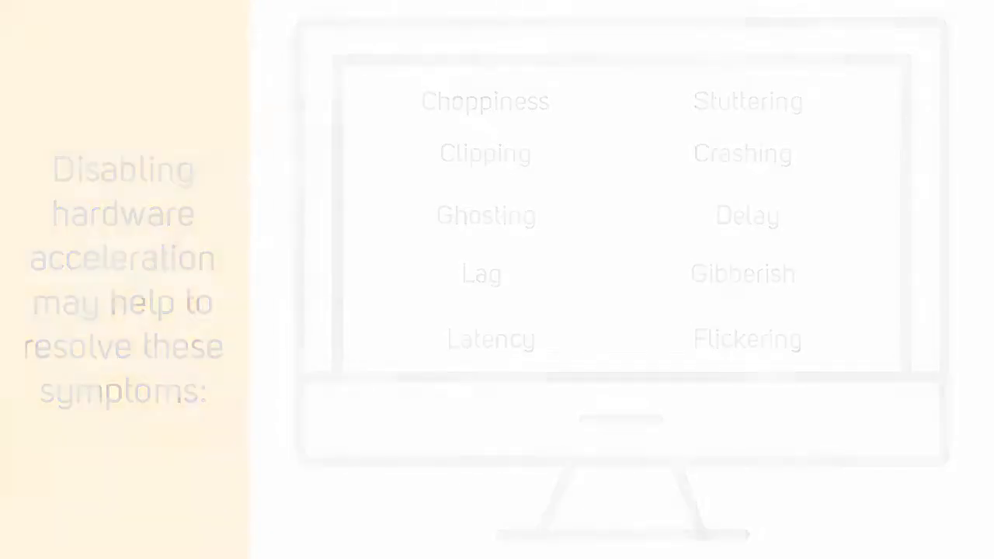
Step: Reach Internet Options through Start, Control Panel and Network and Internet
left_click(18, 448)
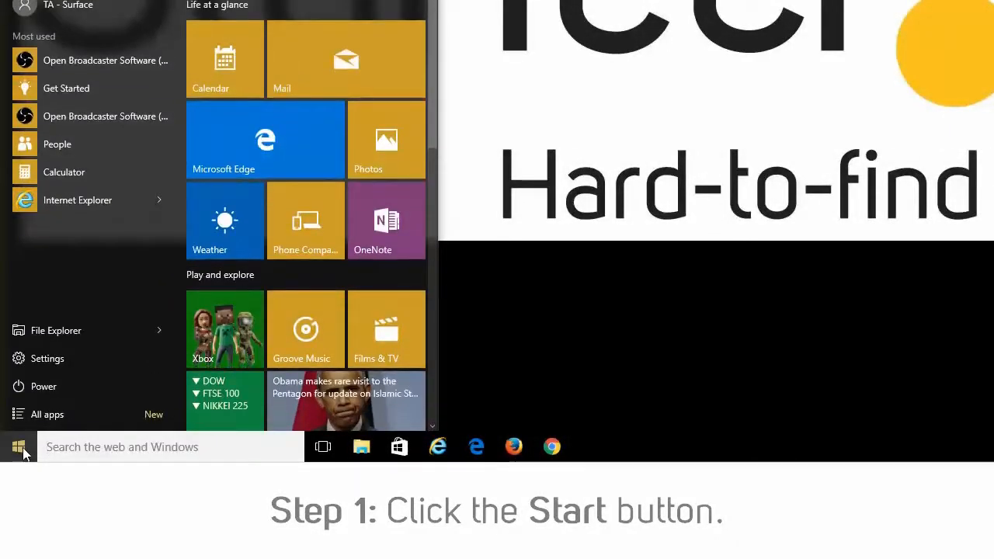
scroll("down", 3)
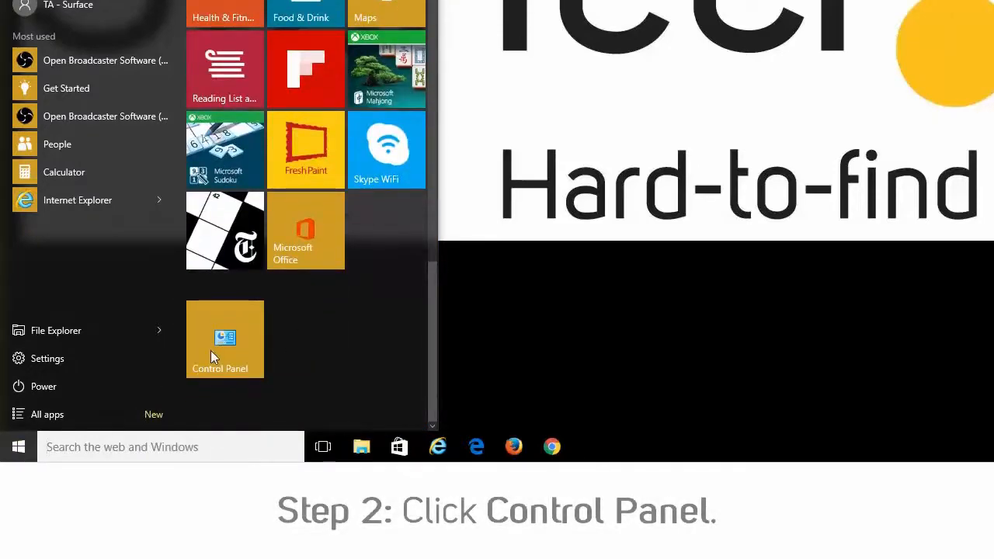
left_click(223, 339)
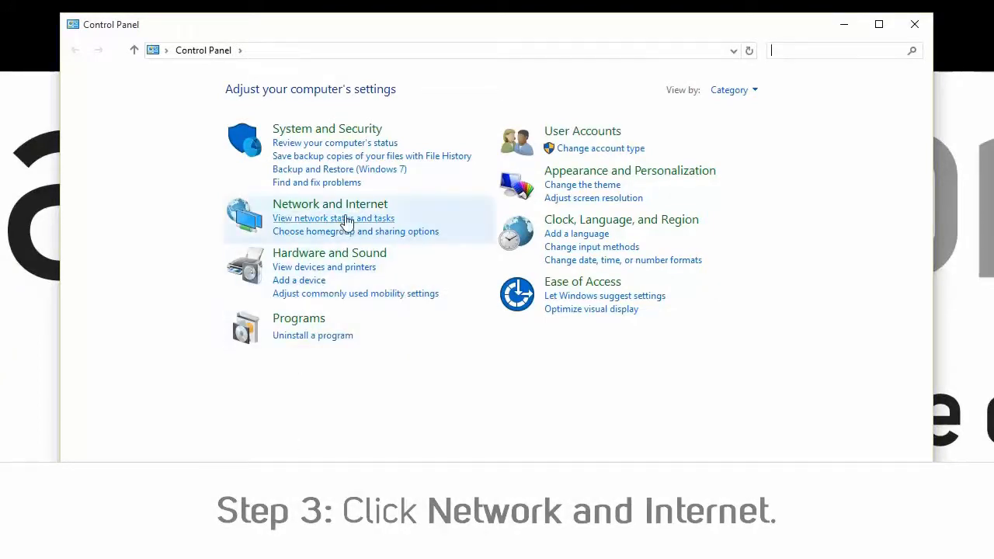
left_click(330, 204)
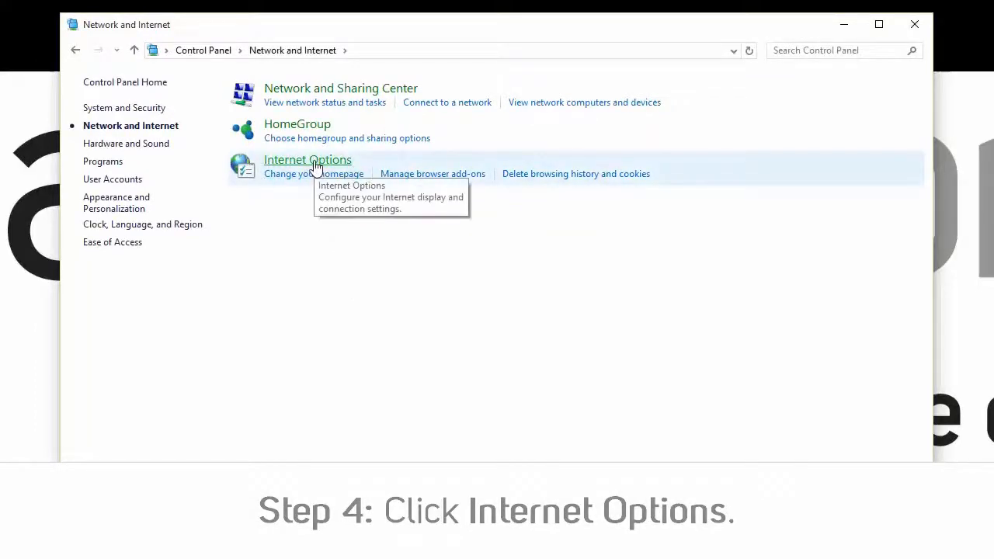
left_click(308, 158)
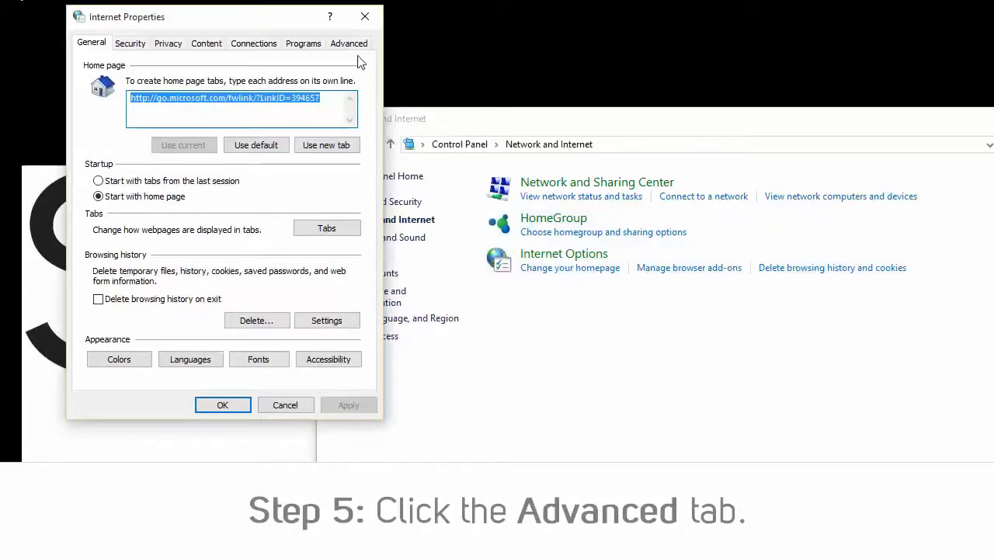
Step: Enable 'Use software rendering instead of GPU rendering' under Advanced, apply and close with OK
left_click(348, 43)
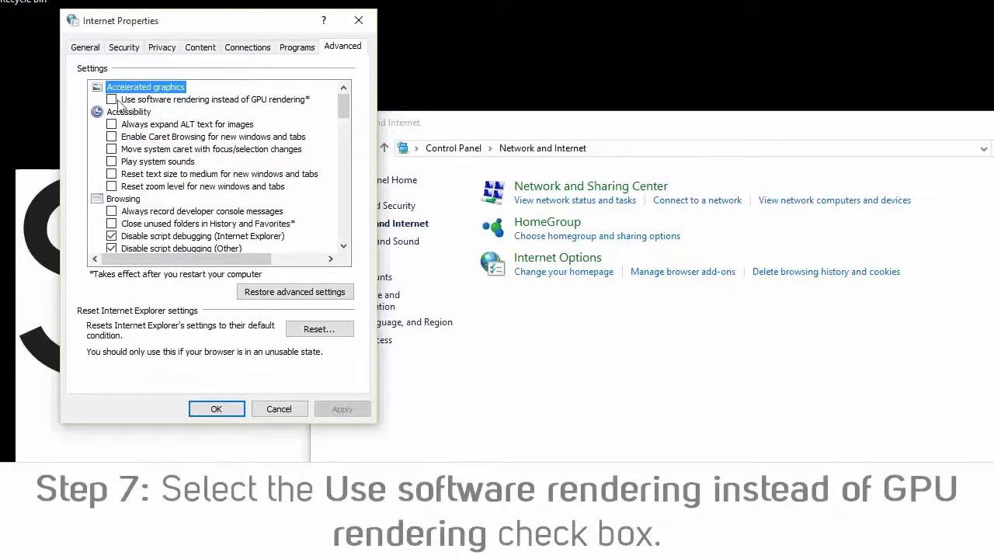
left_click(111, 100)
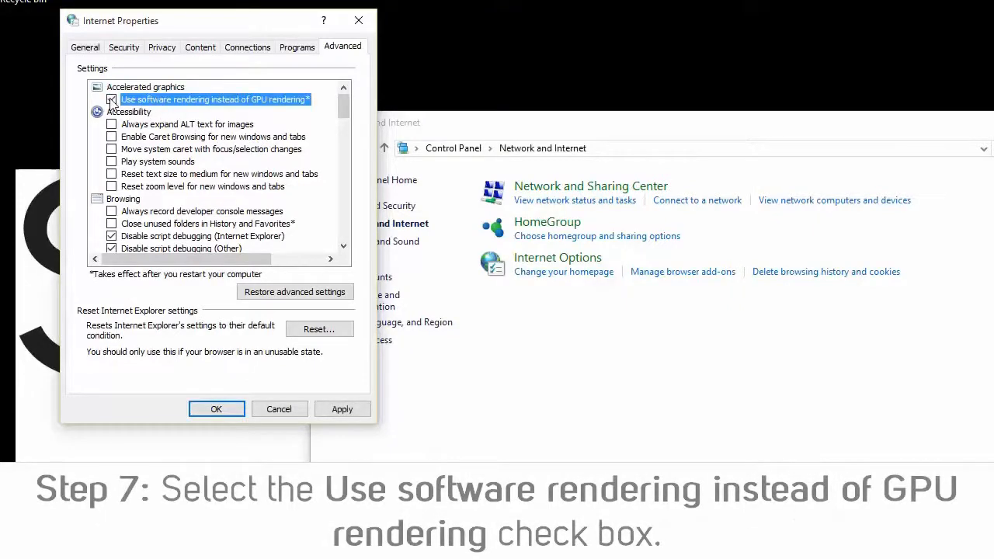
left_click(112, 100)
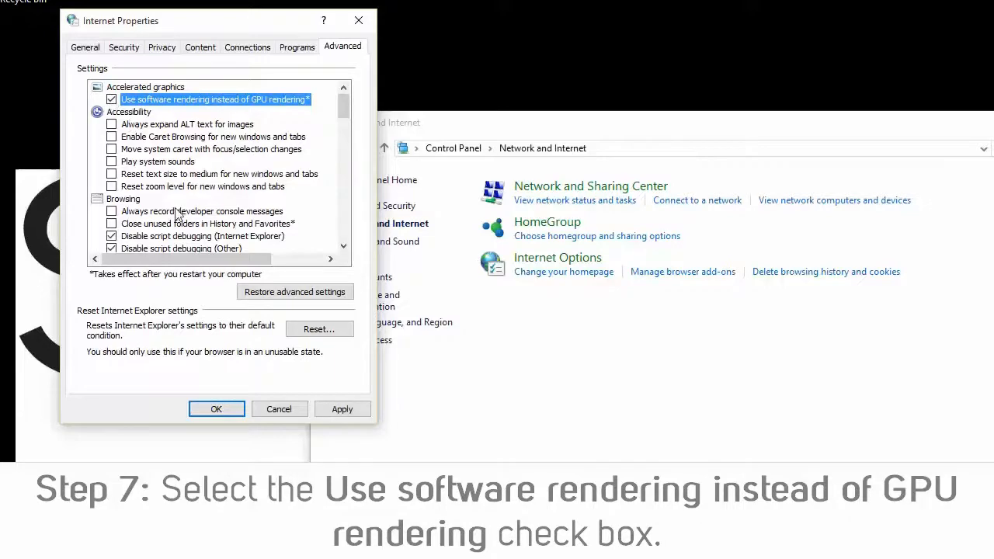
left_click(342, 410)
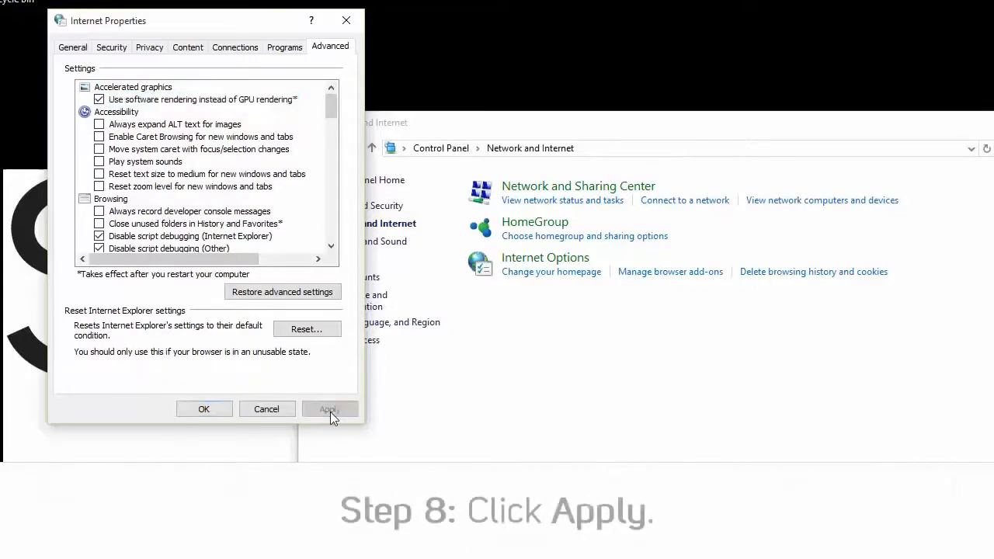
left_click(329, 411)
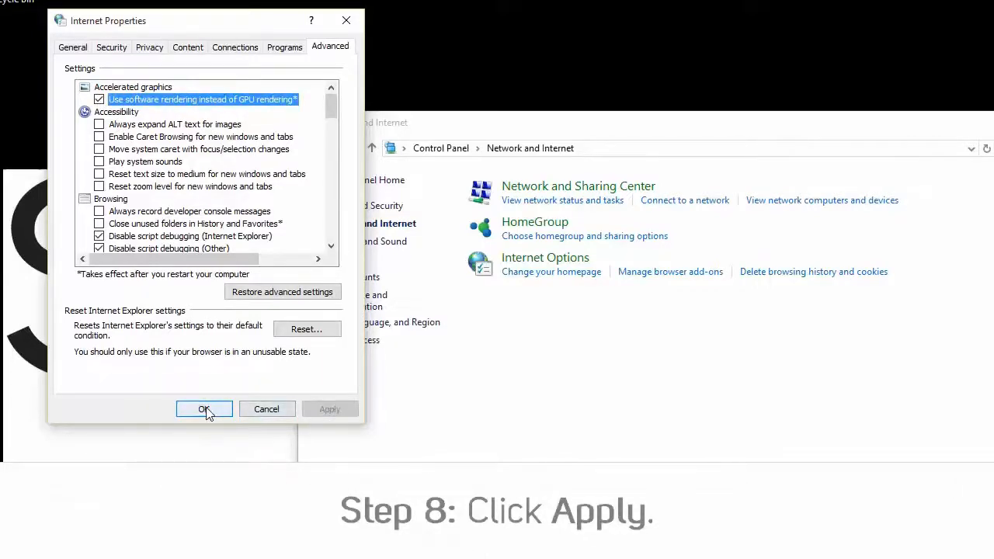
left_click(205, 410)
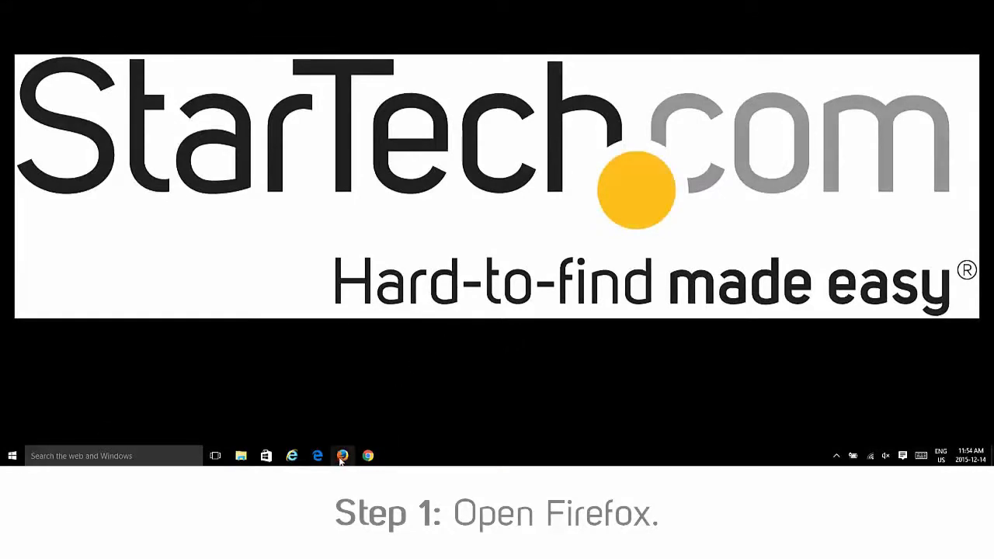
Step: Launch Firefox and reach its Options page via the Tools menu
left_click(341, 456)
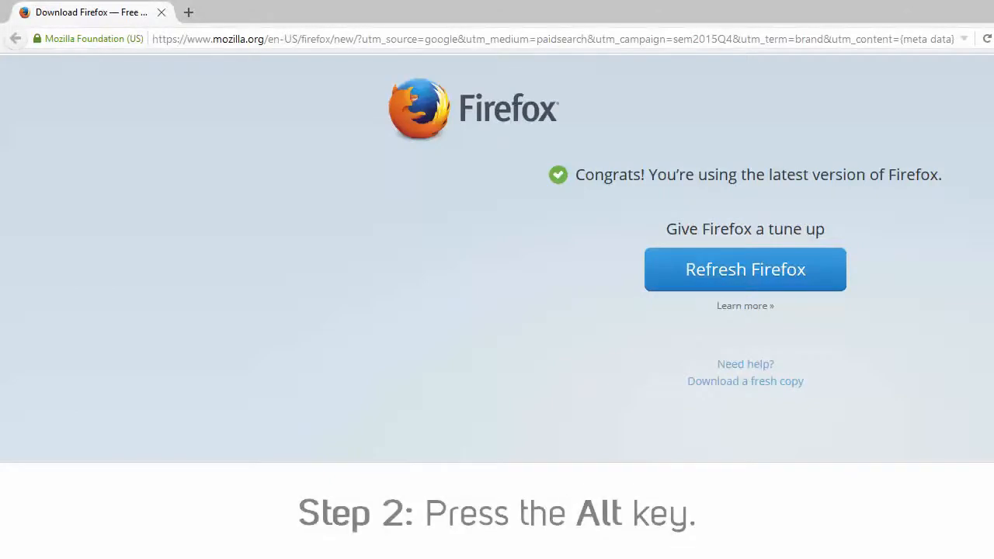
mouse_move(497, 367)
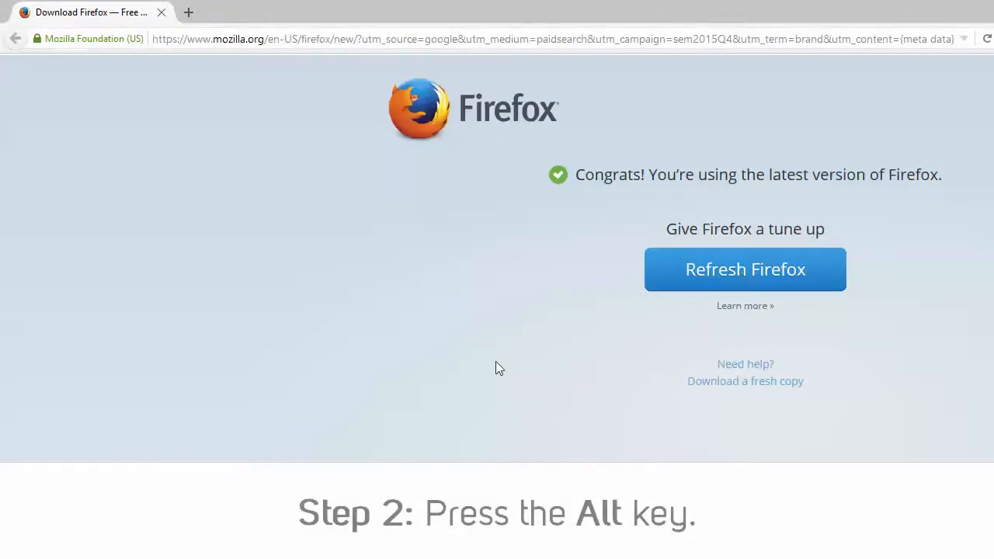
key("alt")
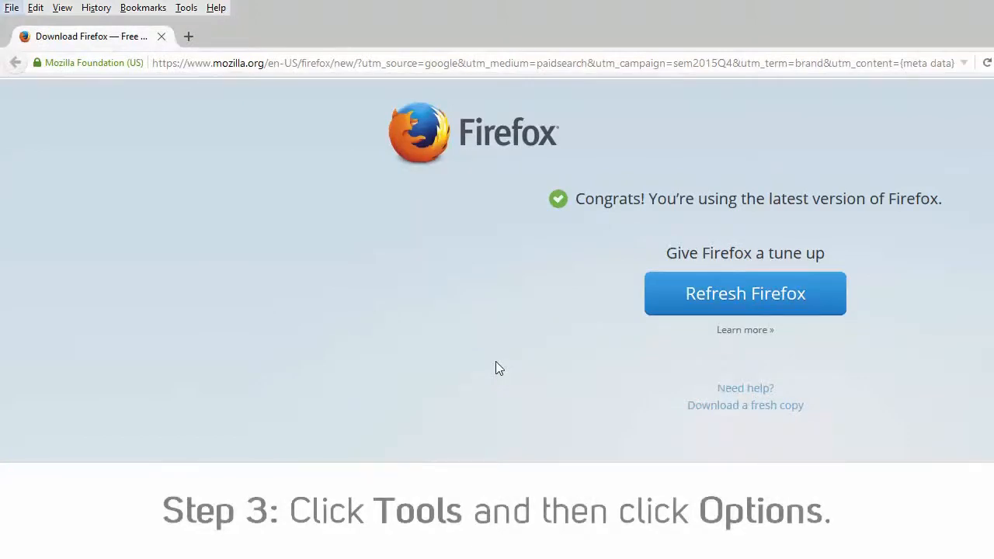
mouse_move(187, 12)
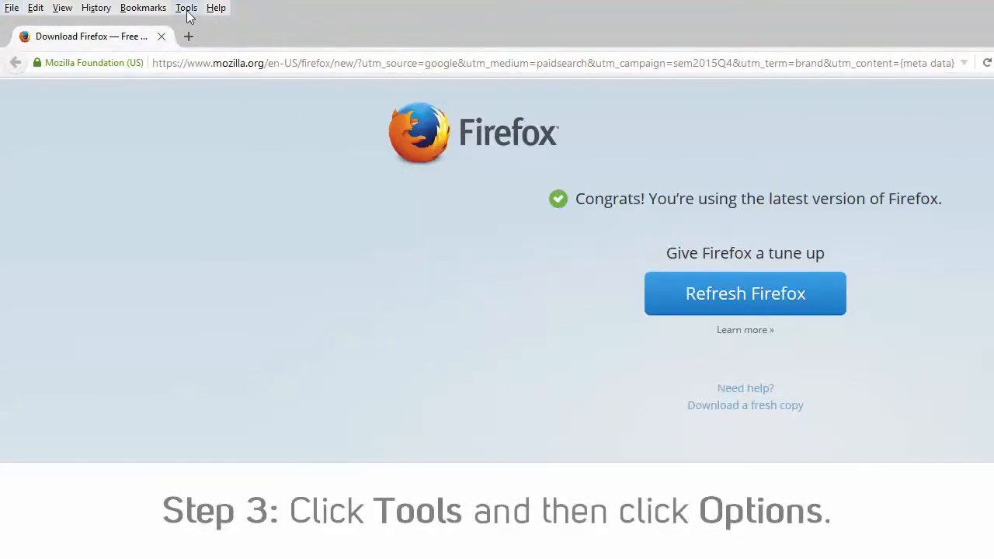
left_click(186, 7)
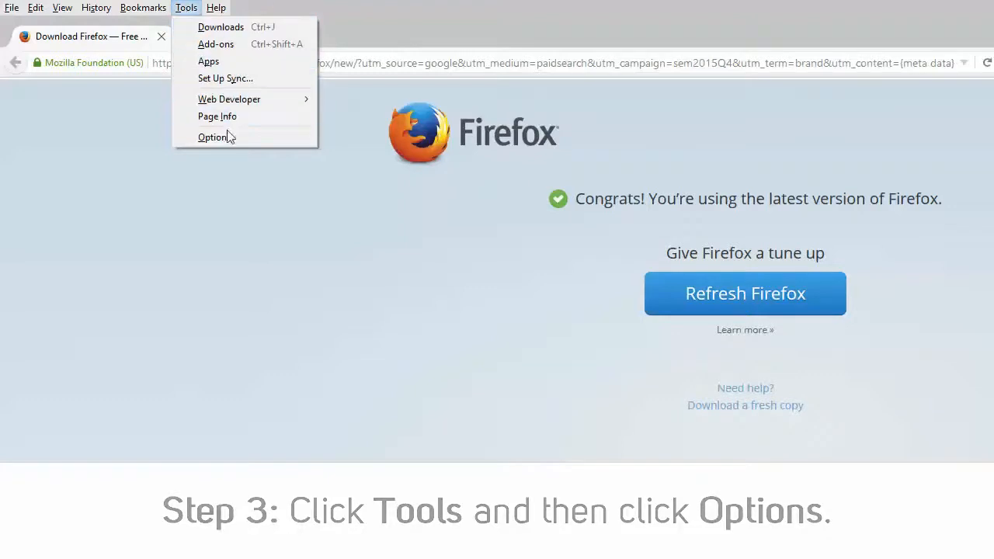
left_click(213, 137)
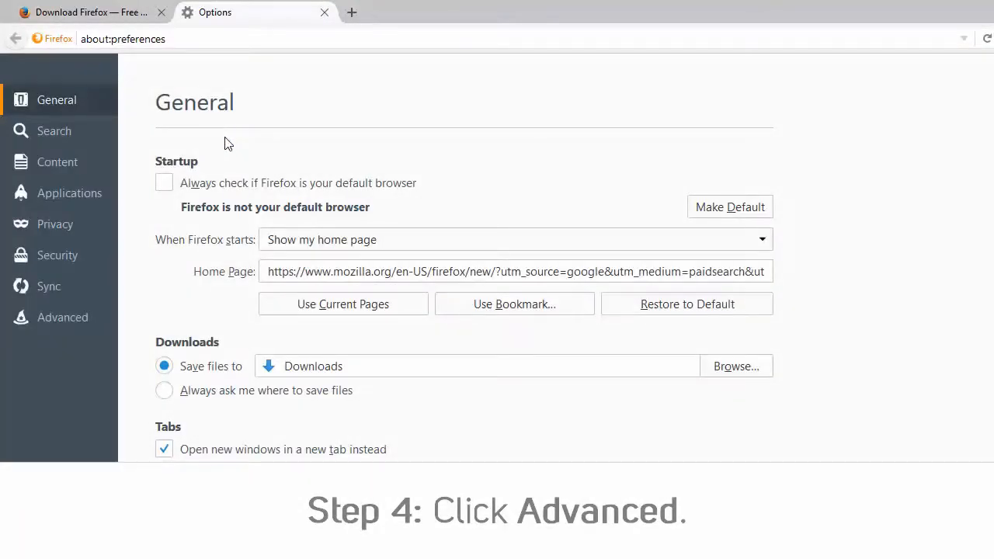
Step: Clear 'Use hardware acceleration when available' in Firefox's Advanced settings and close both tabs to restart
left_click(62, 317)
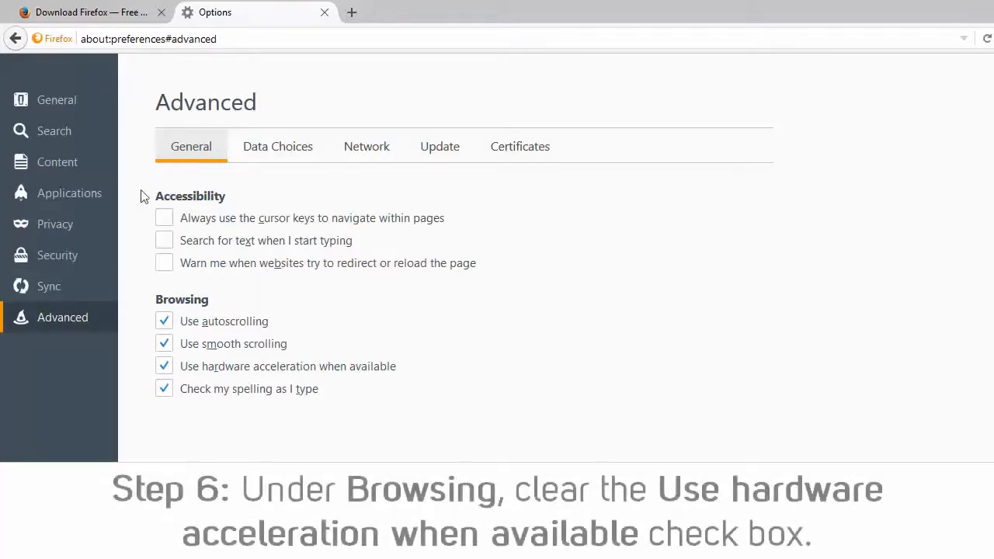
left_click(164, 367)
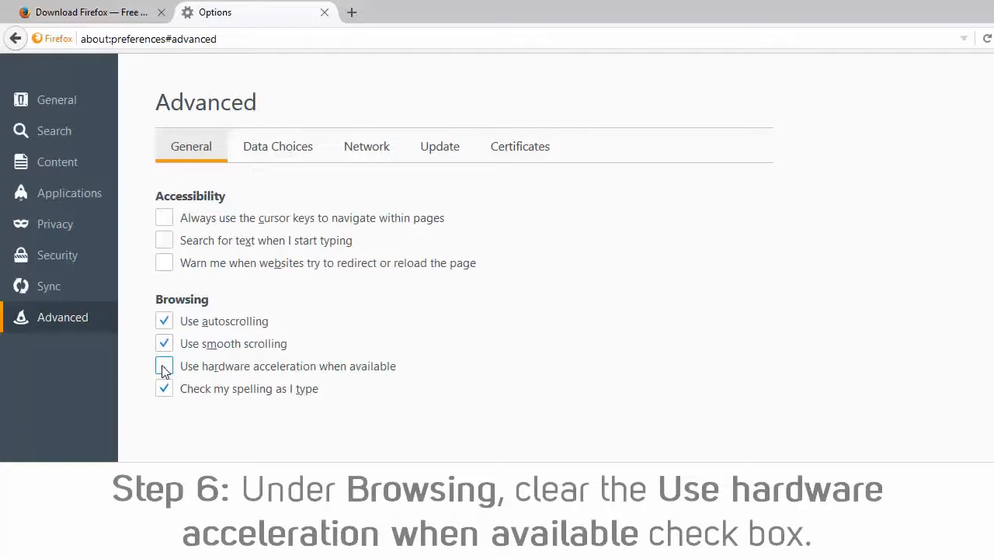
left_click(165, 367)
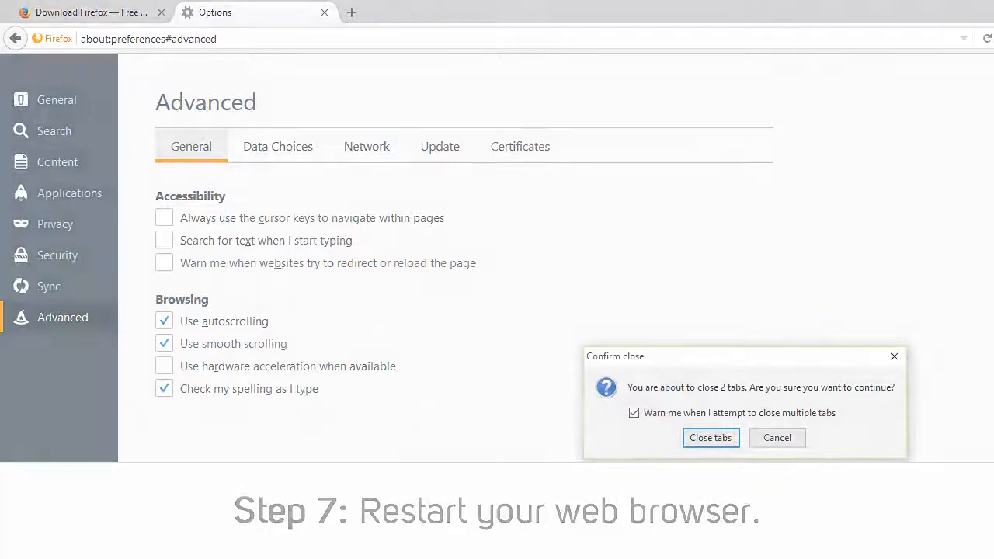
left_click(710, 438)
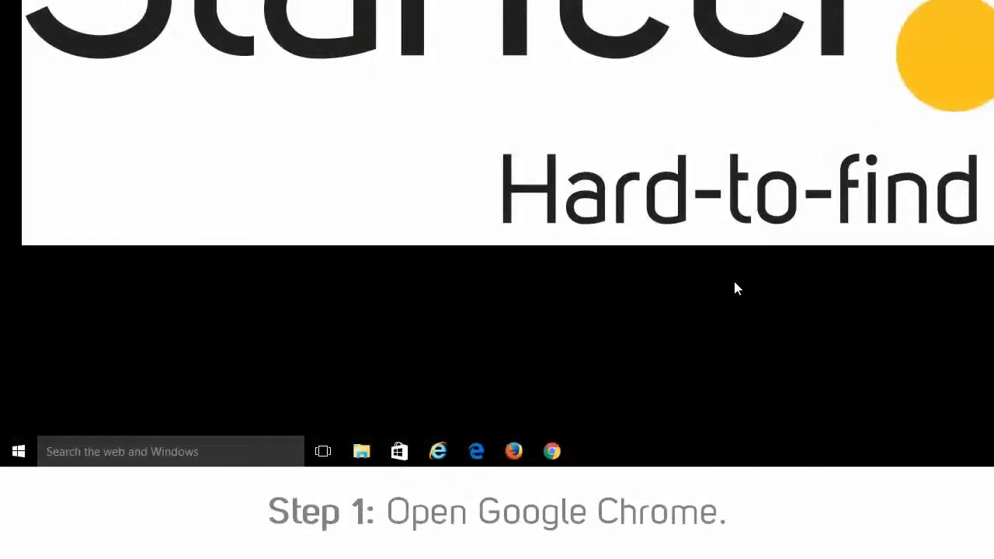
Step: Launch Chrome and reach its Settings page from the main menu
left_click(552, 450)
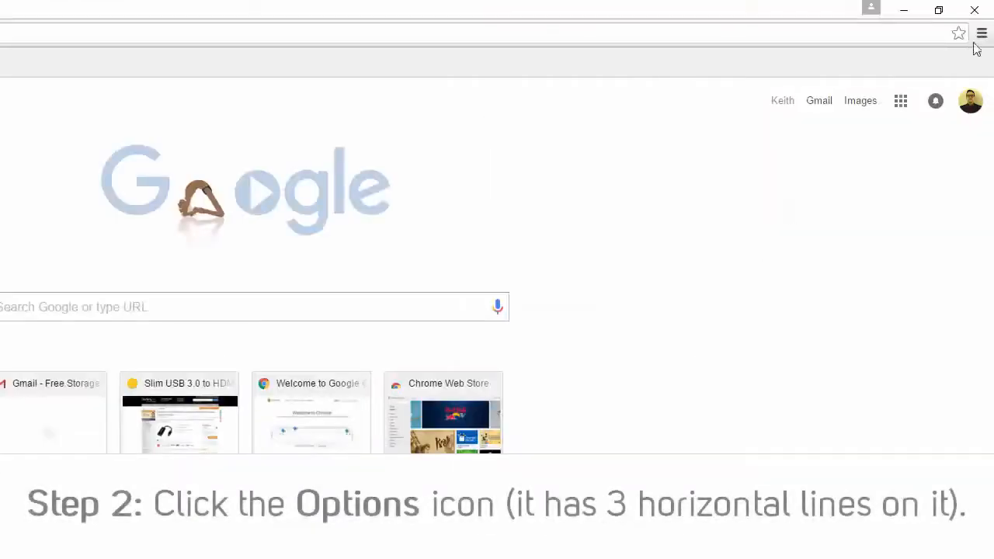
left_click(982, 34)
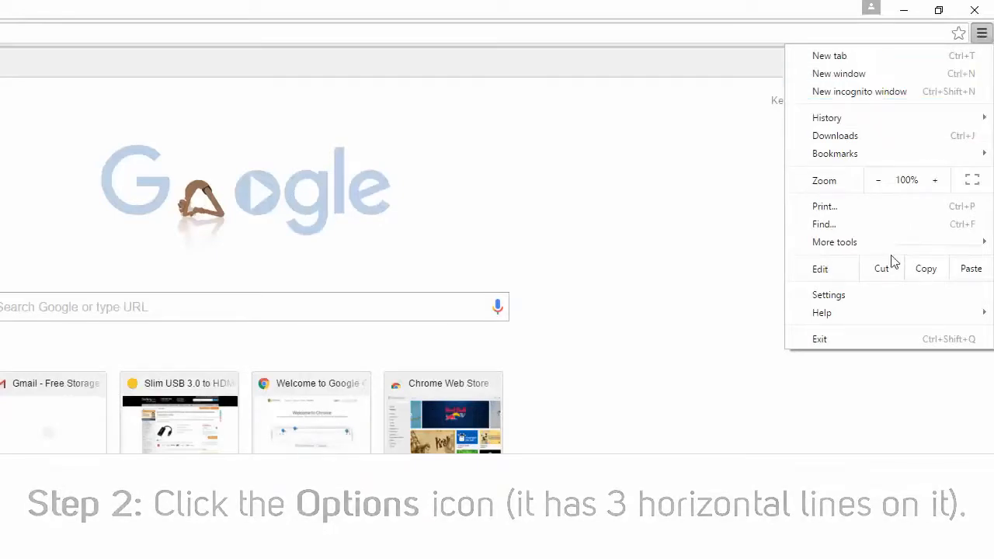
left_click(830, 295)
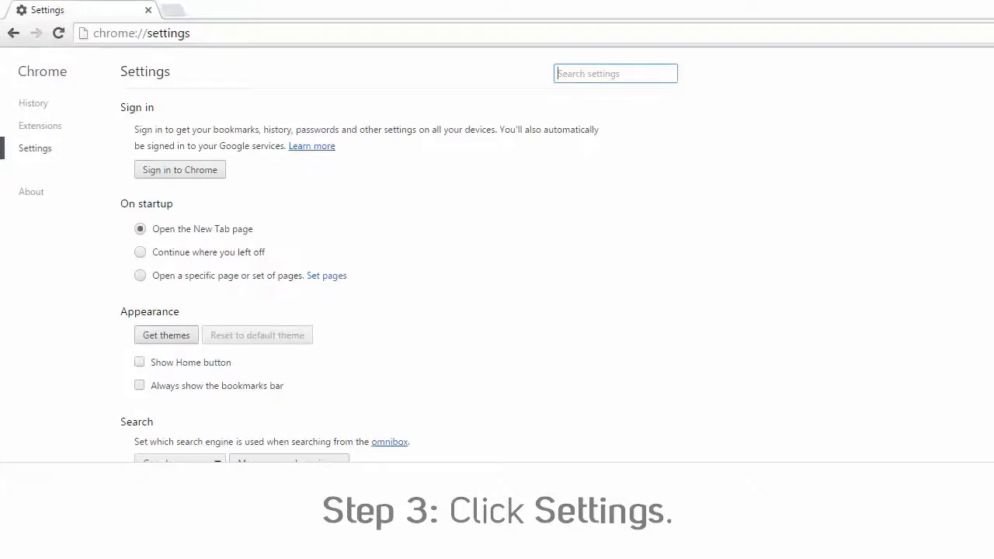
Step: Show Chrome's advanced settings and clear 'Use hardware acceleration when available' under System
scroll("down", 3)
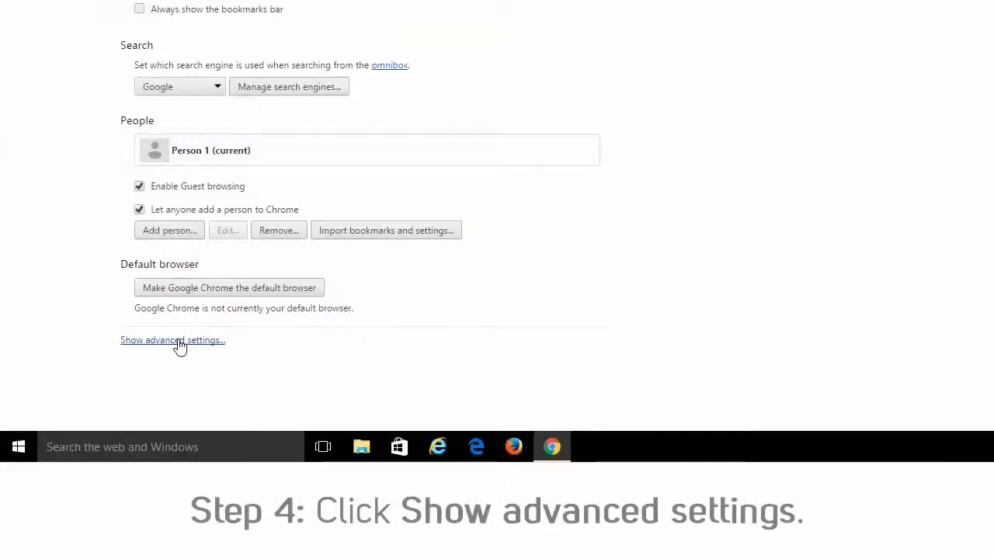
left_click(173, 341)
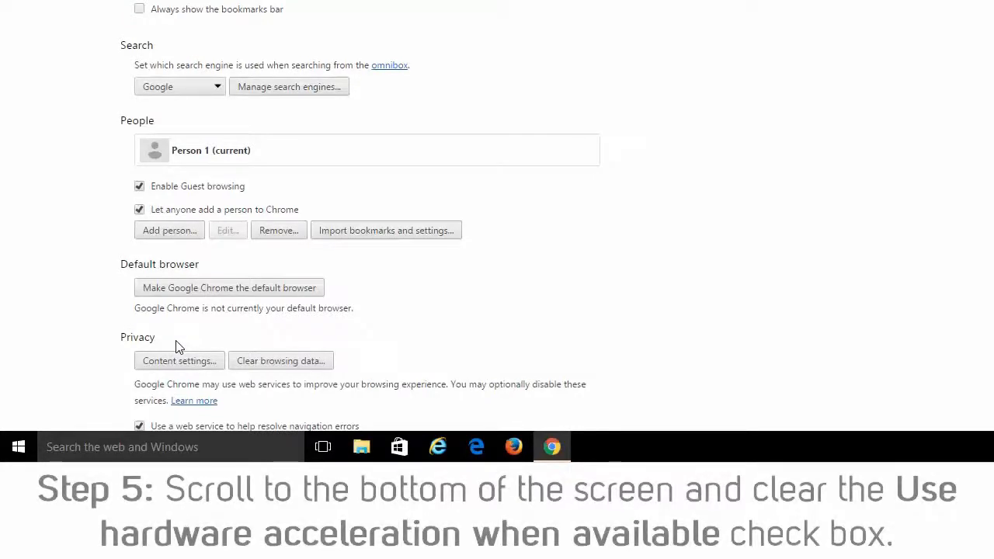
scroll("down", 3)
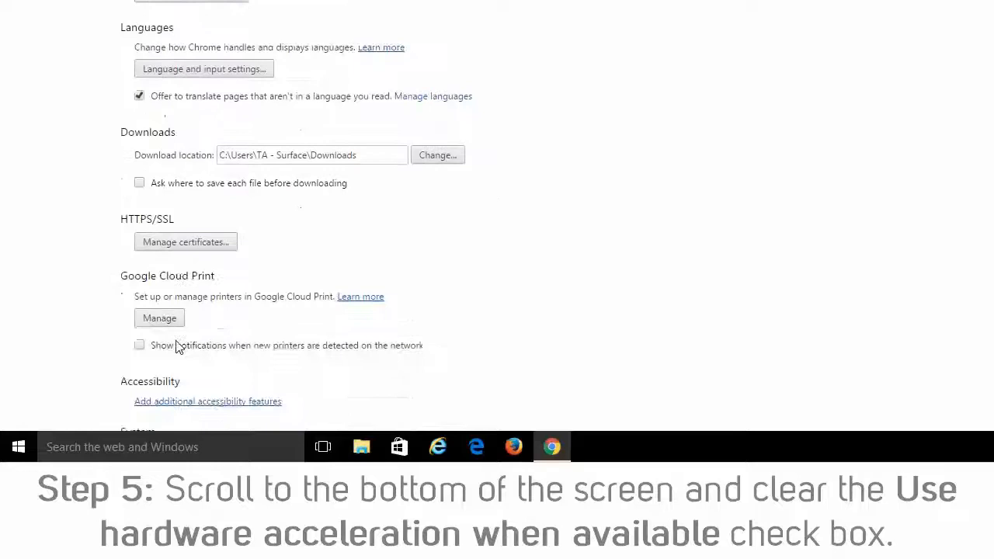
scroll("down", 3)
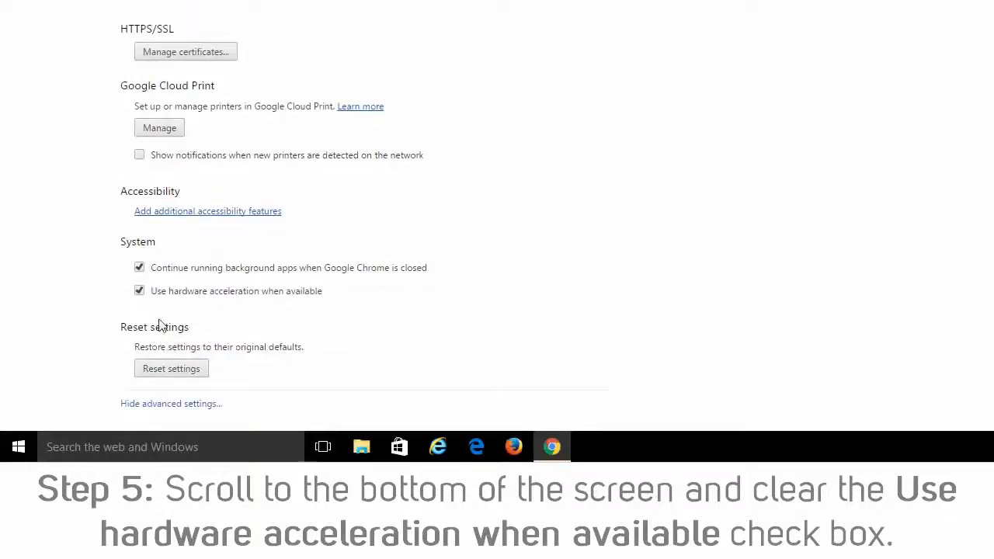
left_click(140, 291)
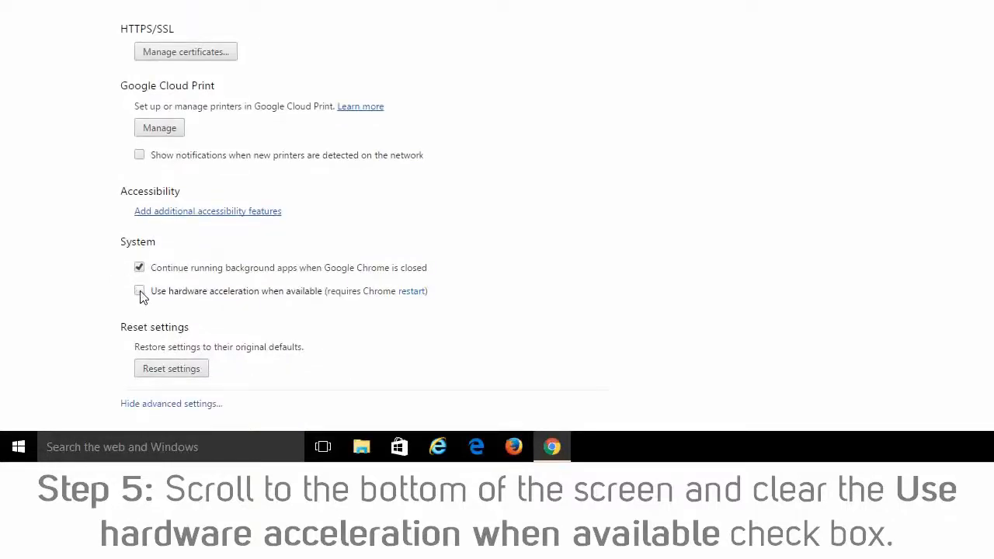
left_click(140, 290)
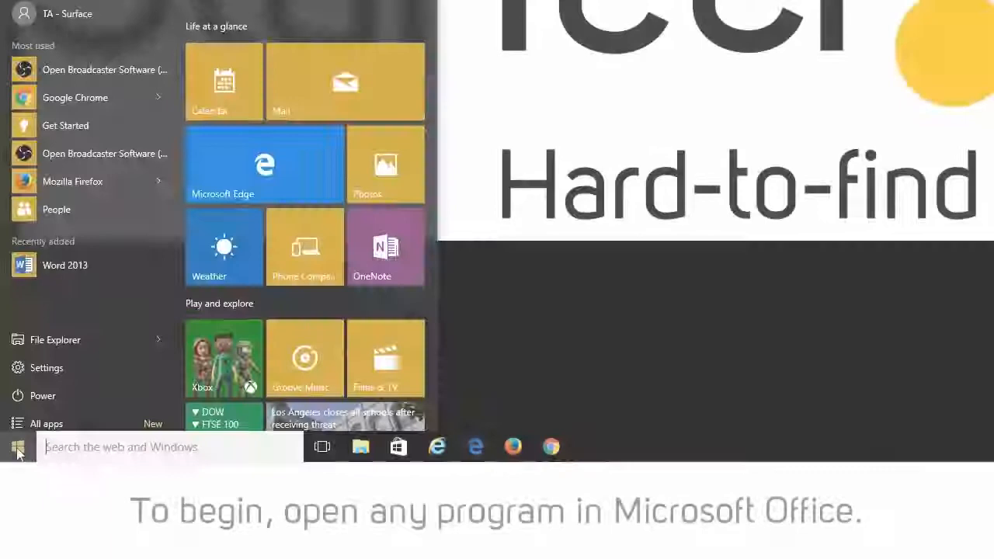
Step: Launch Word 2013 from a Start search for 'word' and start a blank document
type("word")
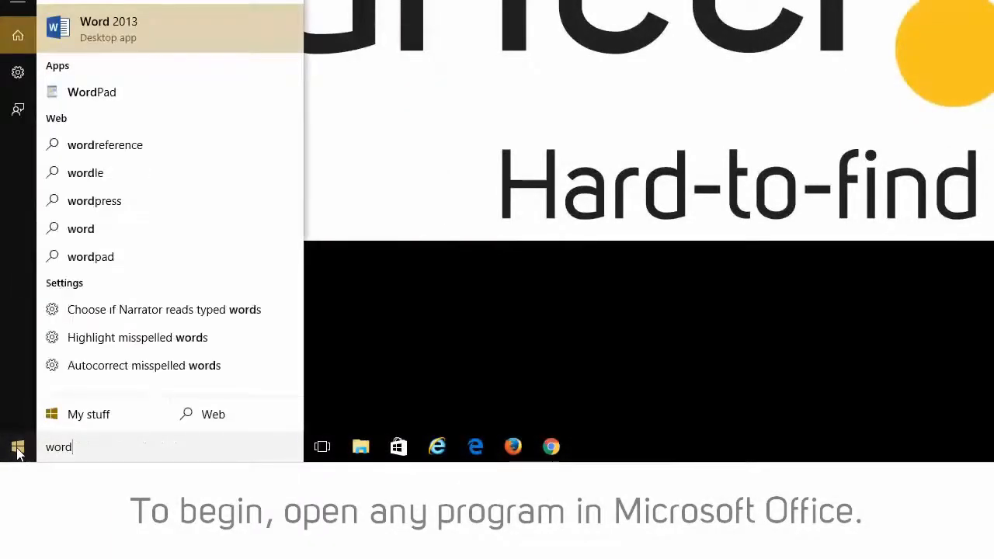
left_click(109, 28)
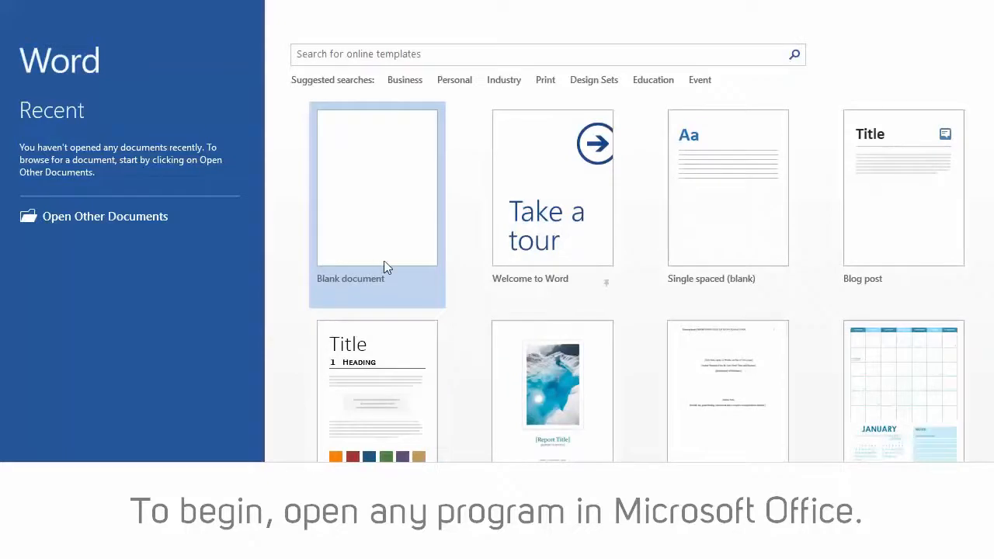
left_click(376, 186)
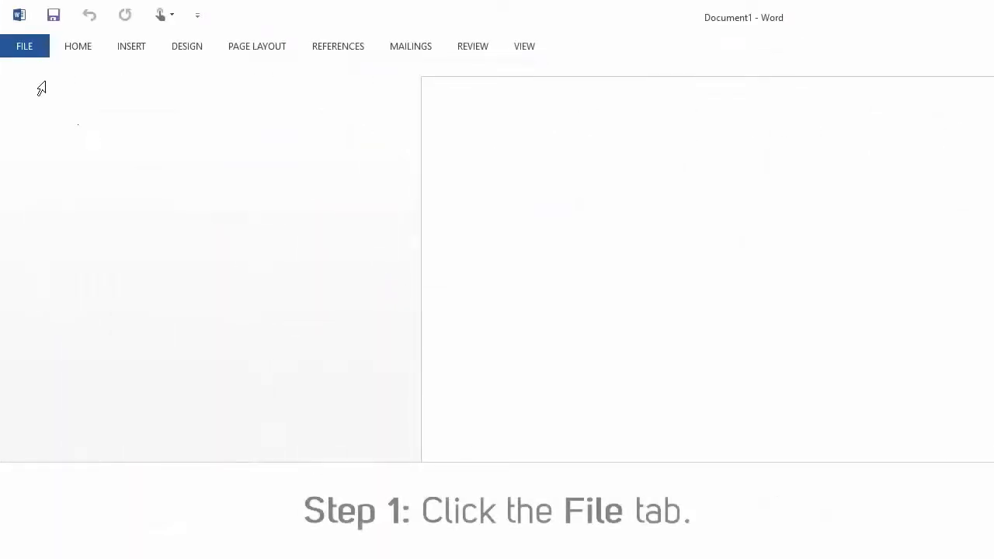
Step: Reach Word Options from the File backstage view
left_click(24, 46)
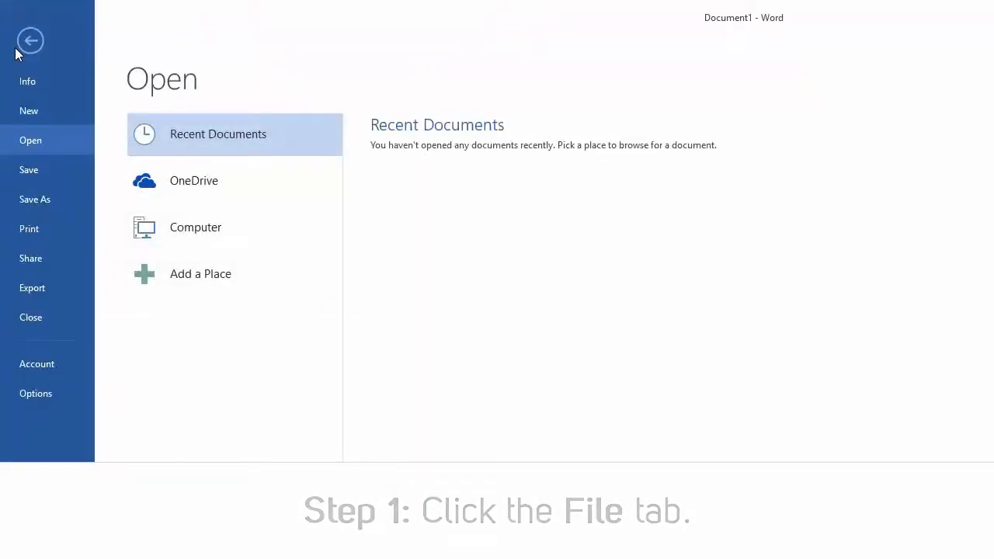
mouse_move(36, 395)
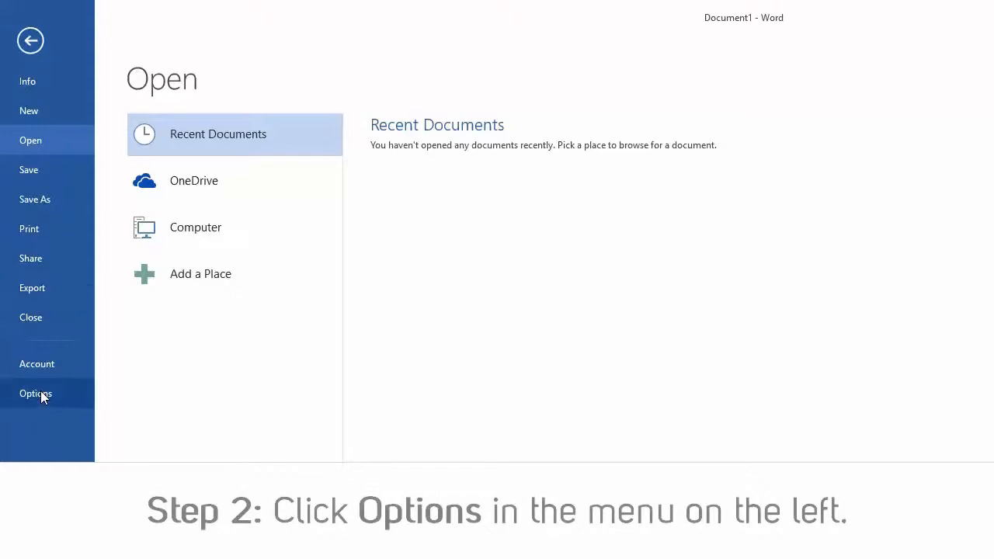
left_click(34, 395)
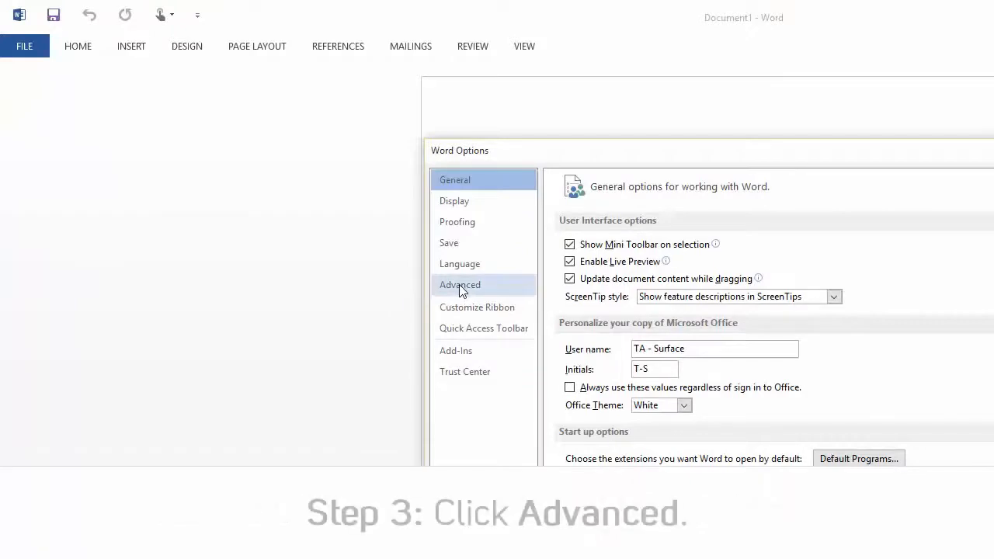
Step: Check 'Disable hardware graphics acceleration' under Display in Word's Advanced options
left_click(460, 285)
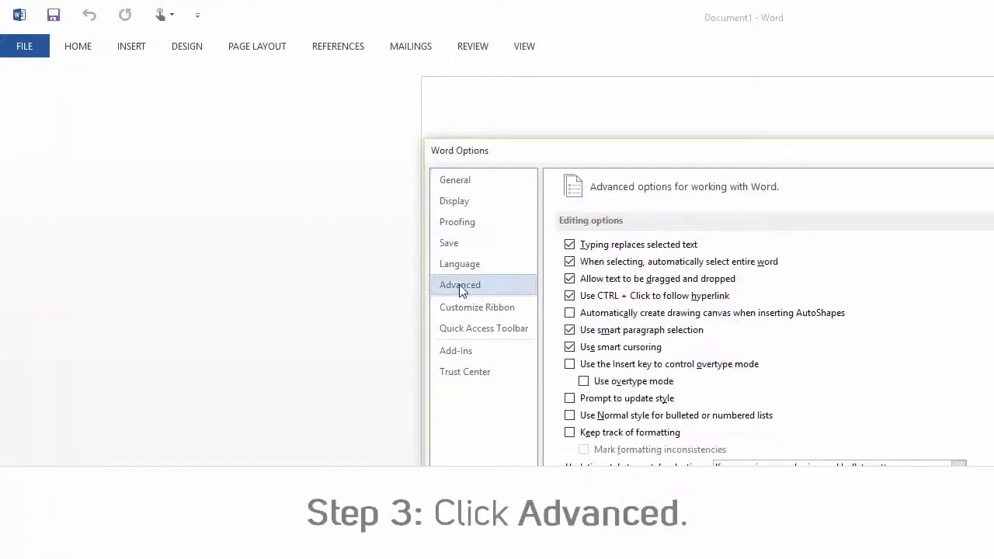
left_click(460, 286)
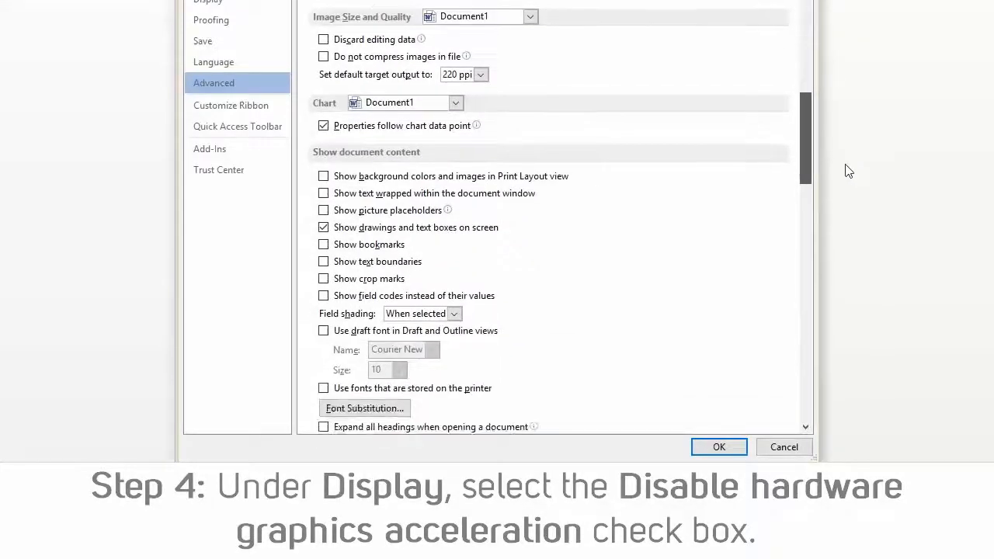
scroll("down", 3)
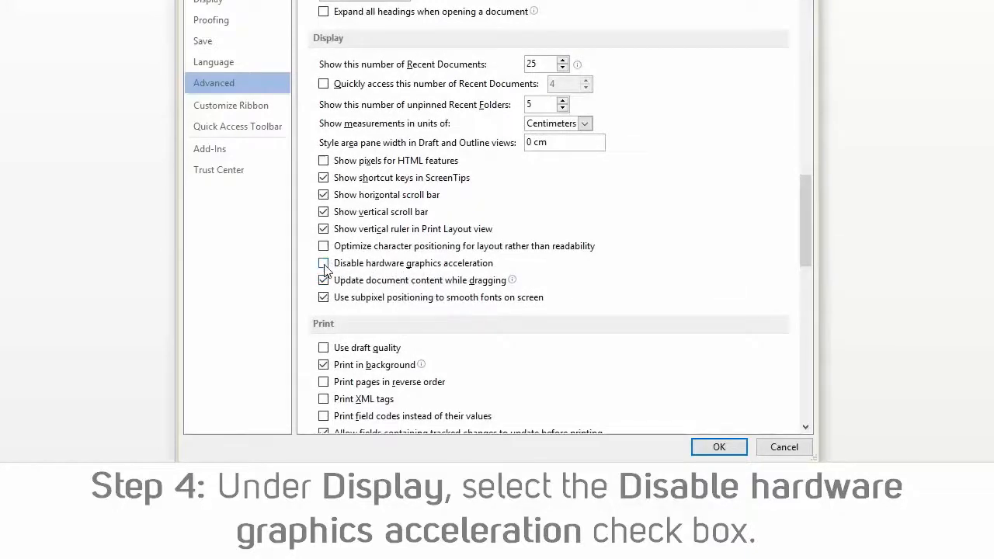
left_click(323, 263)
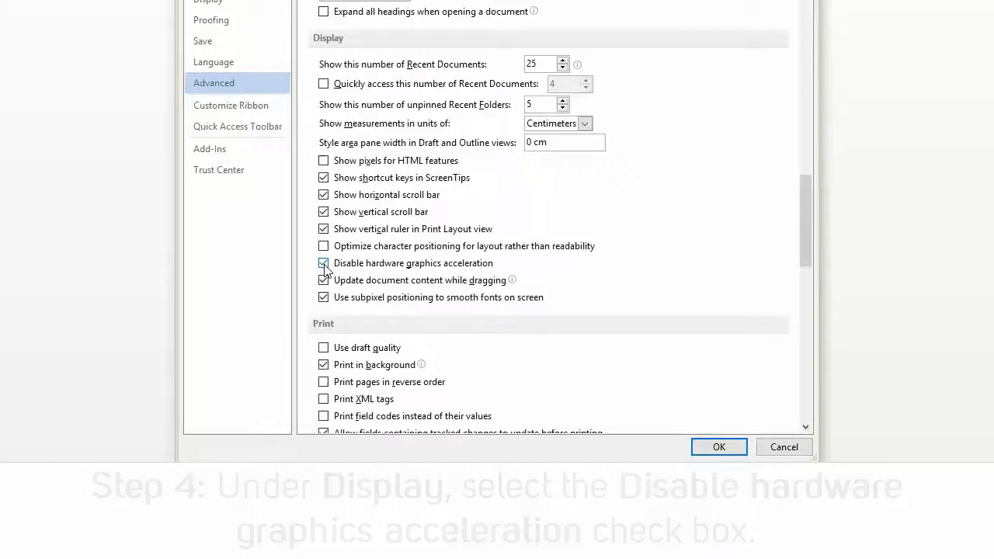
left_click(323, 264)
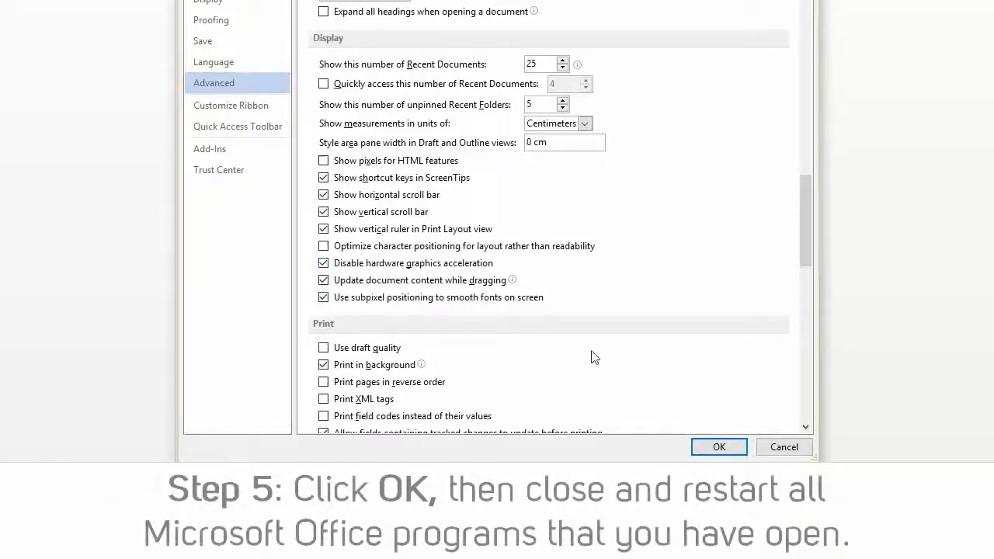